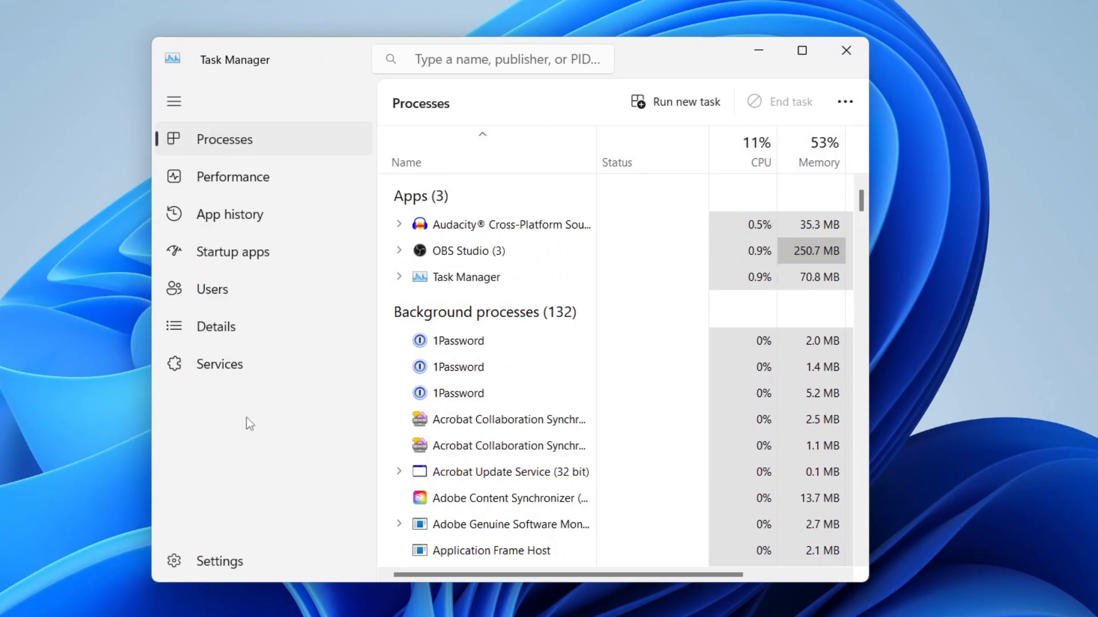
# Show the NVIDIA GeForce RTX 4070 GPU page in Task Manager's Performance view.
pyautogui.click(232, 176)
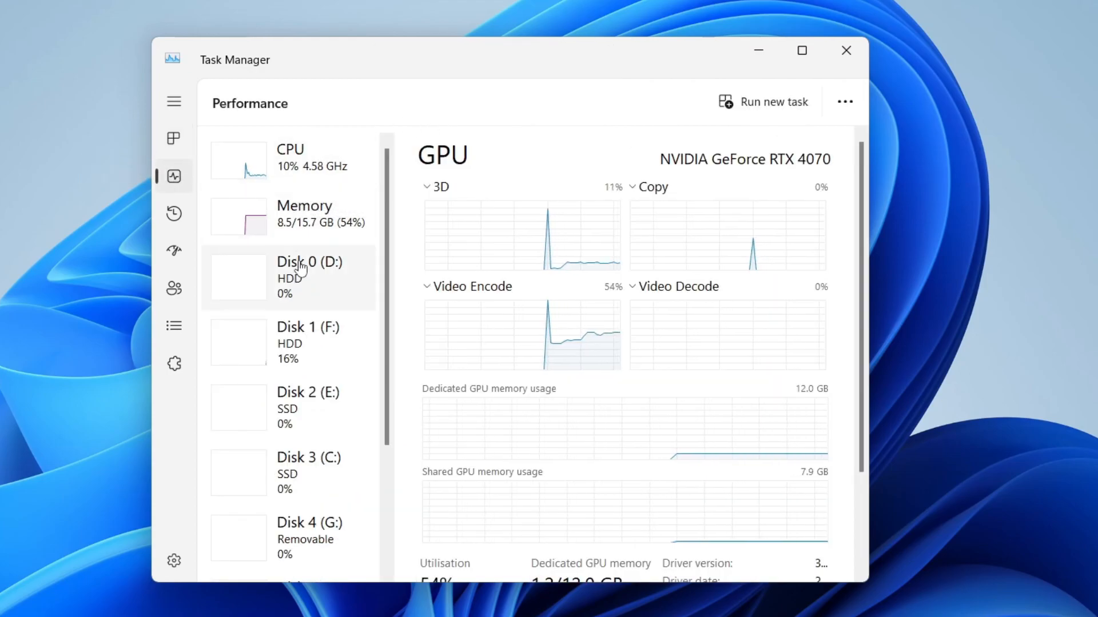